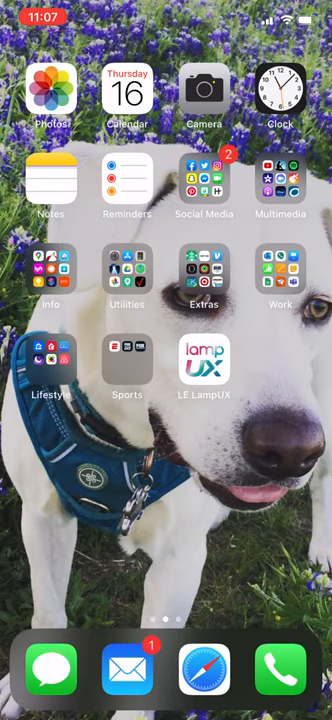
# Launch Google Drive from the Utilities app folder.
pyautogui.click(126, 268)
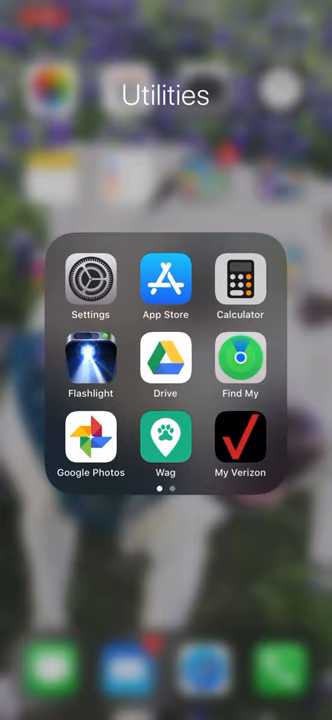
pyautogui.click(164, 360)
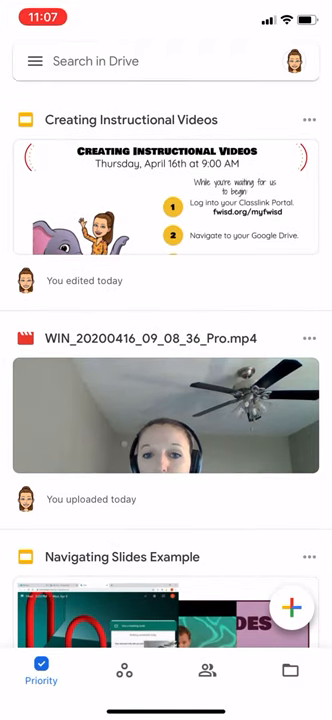
# Upload the 0:13 video from the phone's Recents to Drive via the + menu.
pyautogui.click(294, 60)
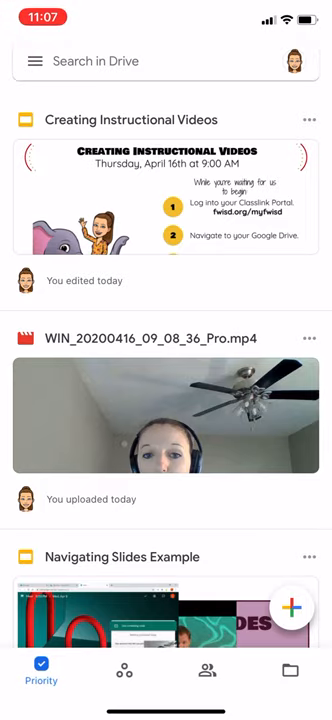
pyautogui.click(300, 608)
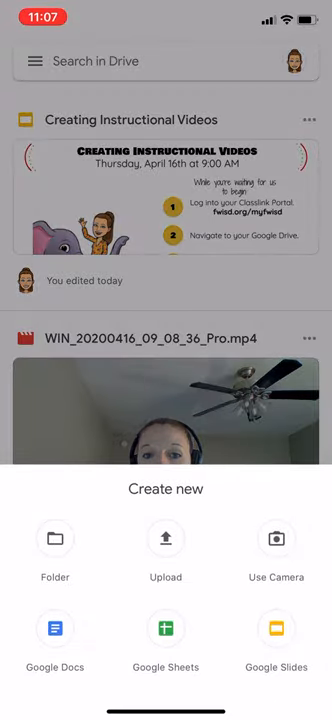
pyautogui.click(166, 544)
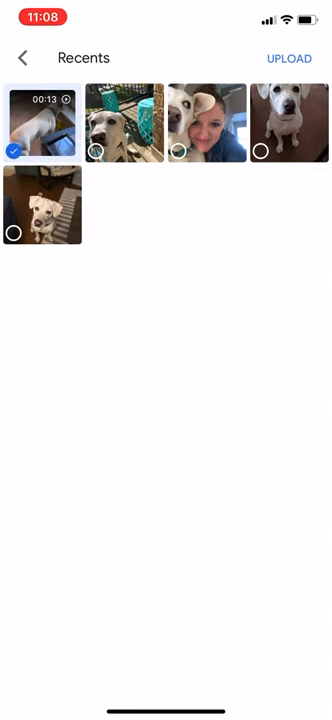
pyautogui.click(288, 56)
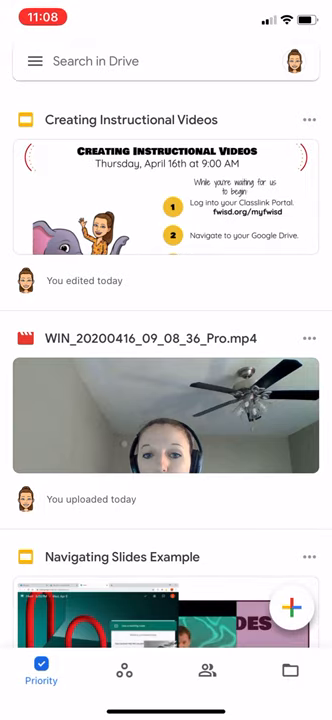
# Scroll down through the Drive Priority list to review recent files.
pyautogui.scroll(-3)
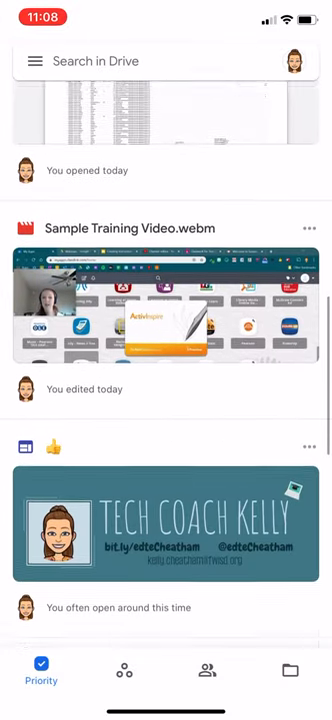
pyautogui.scroll(-3)
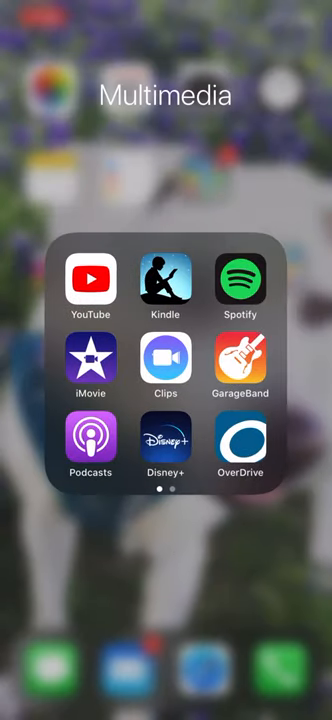
# Launch YouTube and begin a new video upload with the dog video.
pyautogui.click(90, 288)
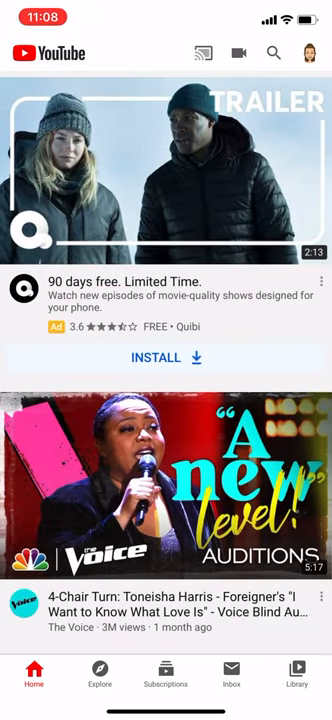
pyautogui.click(312, 54)
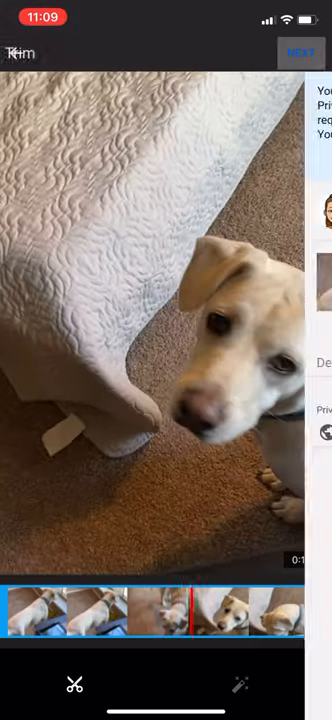
# Advance past trimming and title the video 'Sample Video'.
pyautogui.click(300, 52)
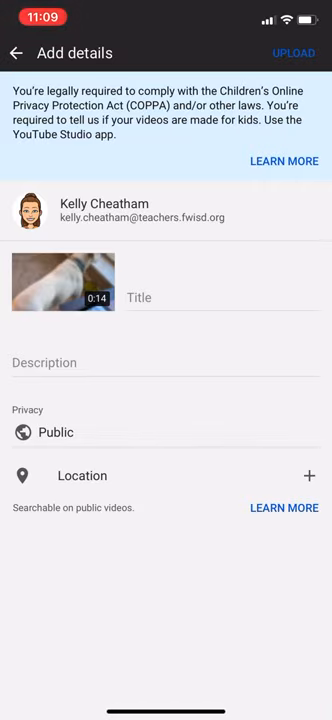
pyautogui.click(220, 296)
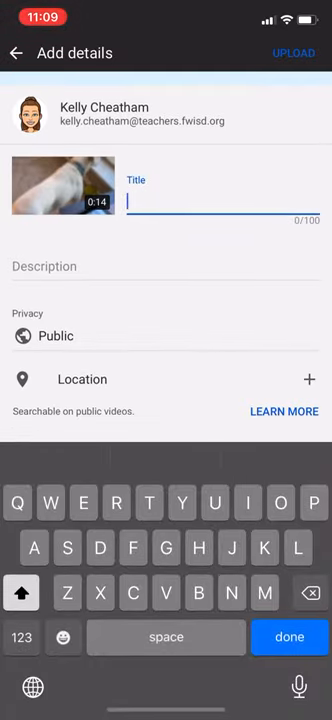
pyautogui.write('Sample')
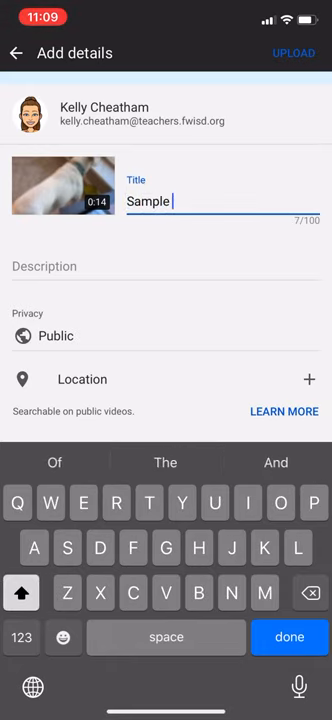
pyautogui.write('Video')
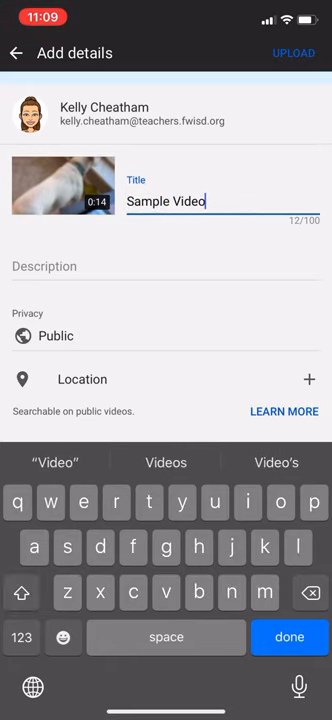
pyautogui.click(288, 636)
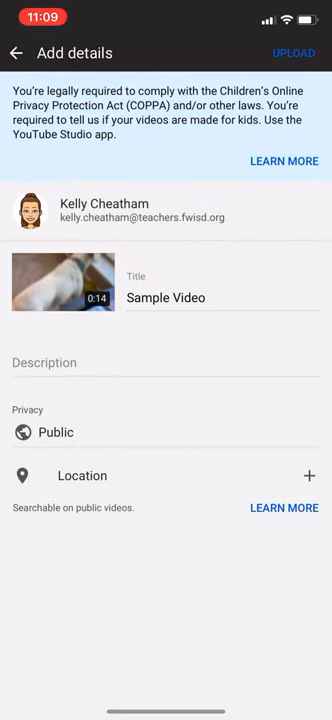
# Set the video's privacy to Unlisted and start the upload.
pyautogui.click(56, 432)
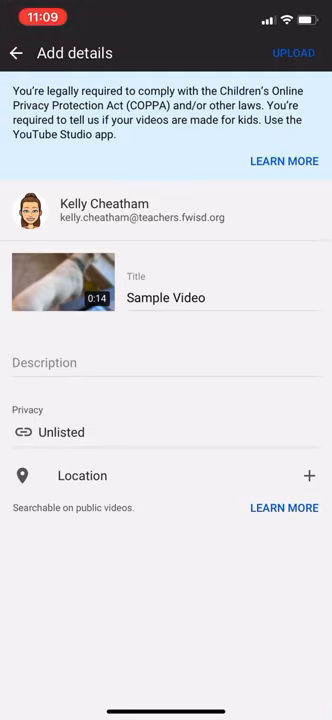
pyautogui.click(292, 52)
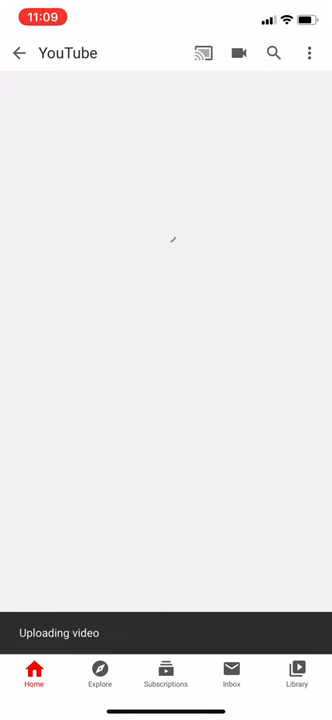